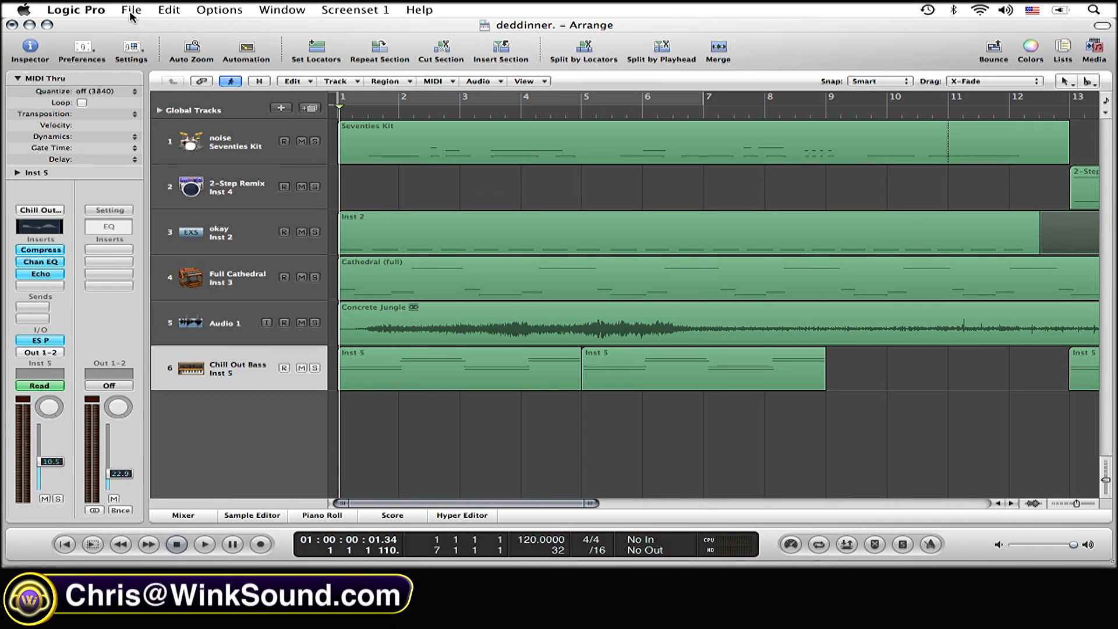
Open Logic Pro's File menu to reach the Export submenu.
click(136, 10)
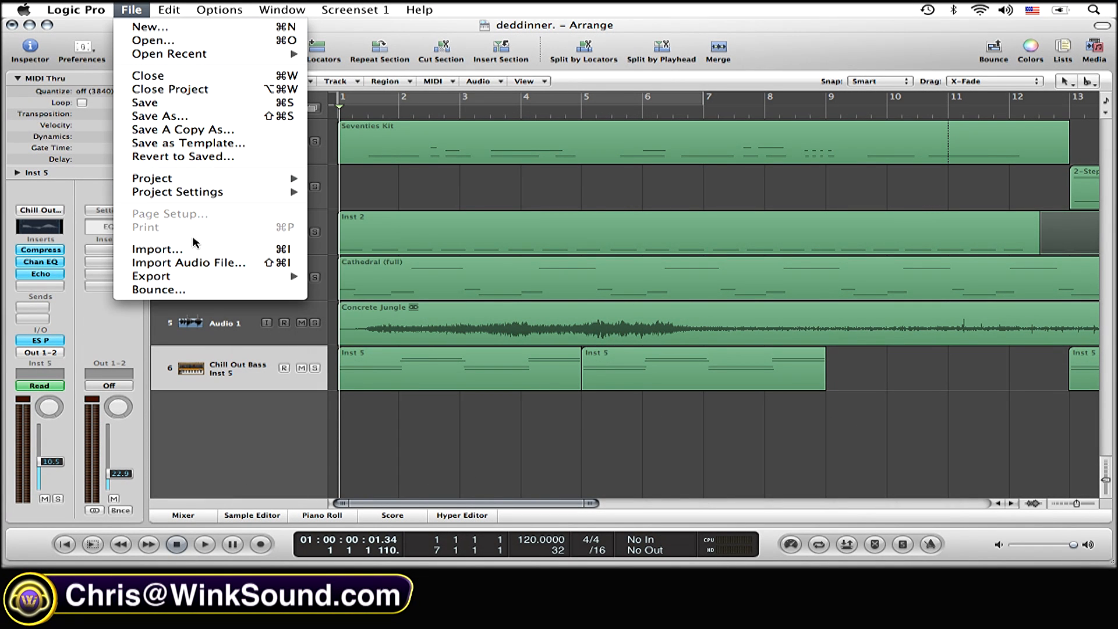
mouse_move(224, 298)
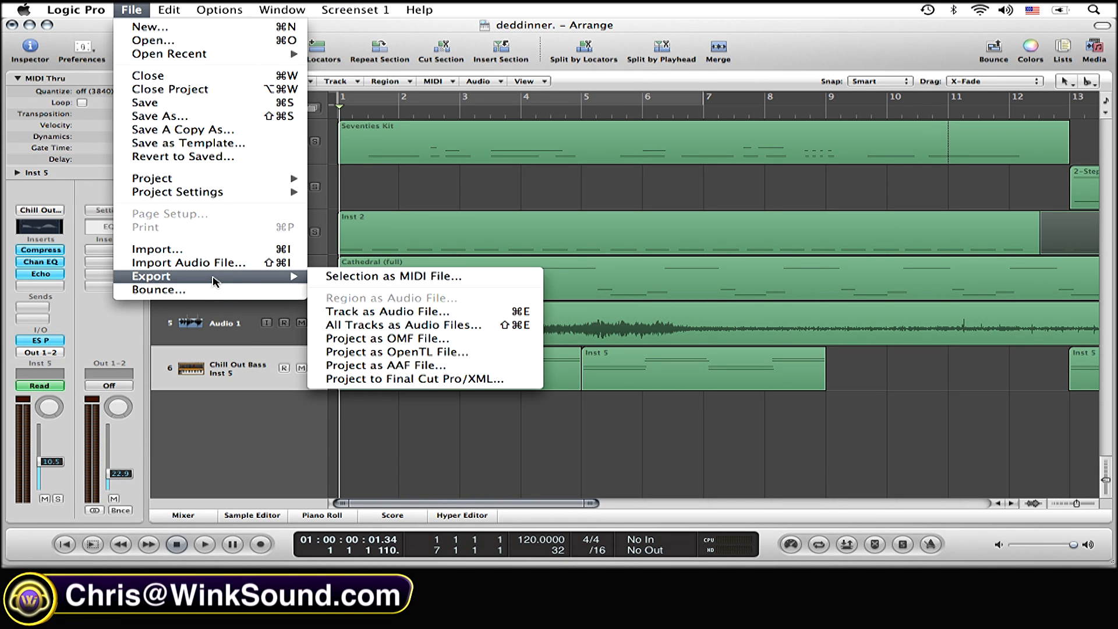
mouse_move(393, 325)
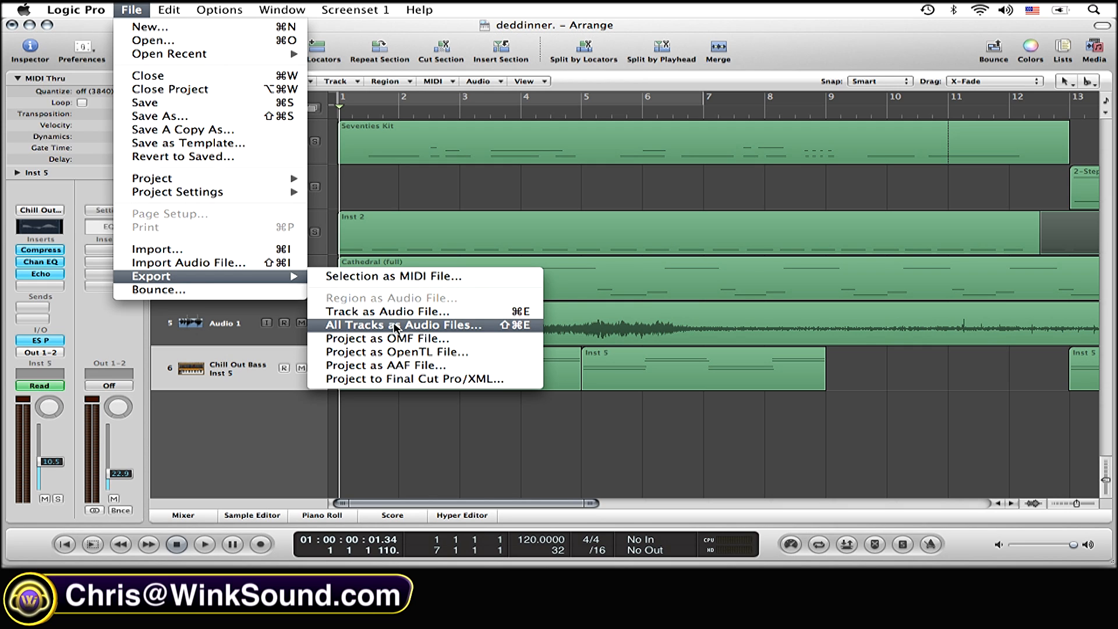
mouse_move(405, 326)
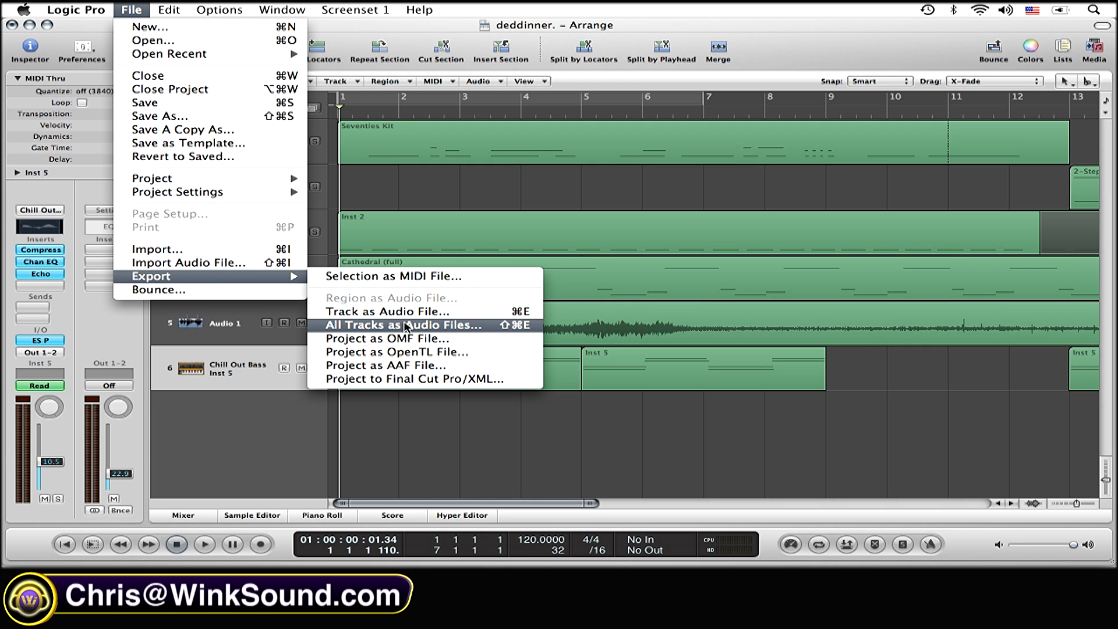
mouse_move(413, 311)
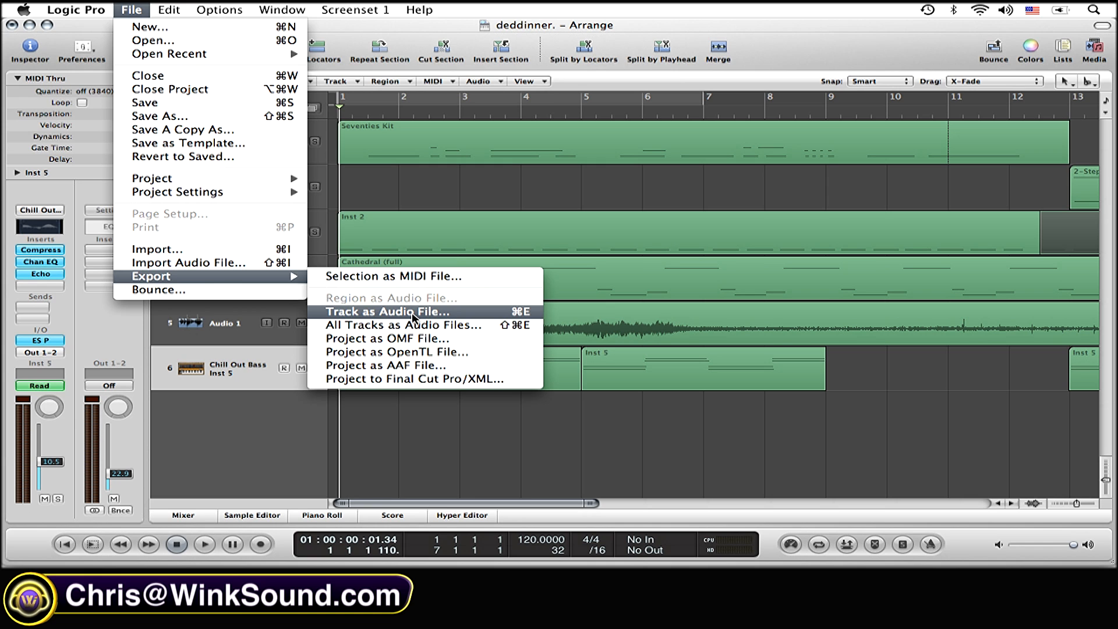
mouse_move(414, 325)
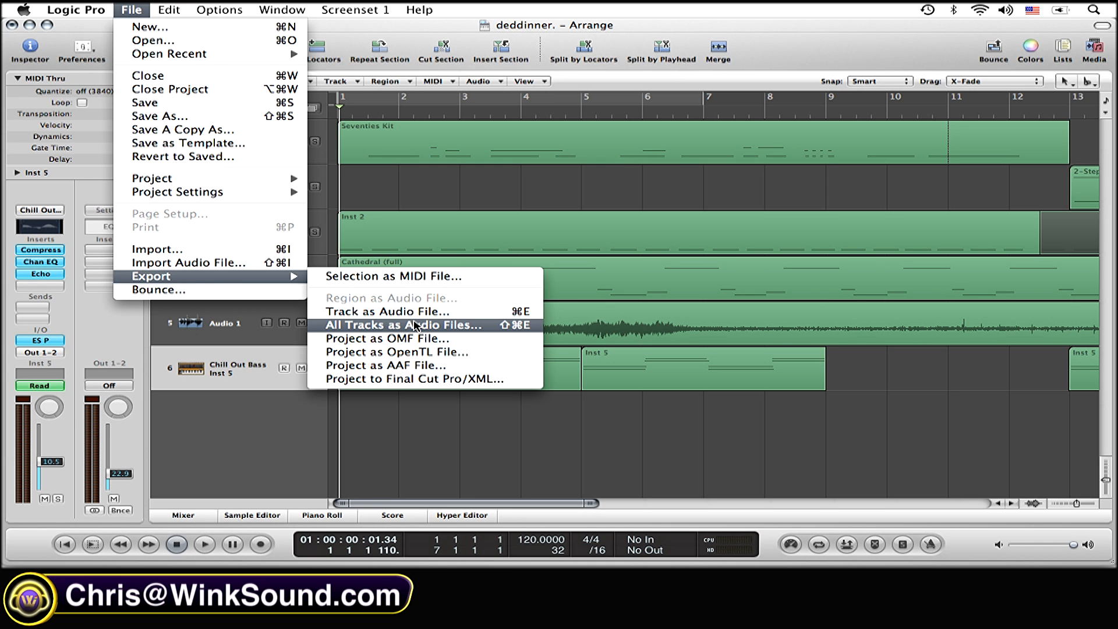
Export All Tracks as Audio Files named 'test', as AIFF at 16-bit depth.
click(402, 324)
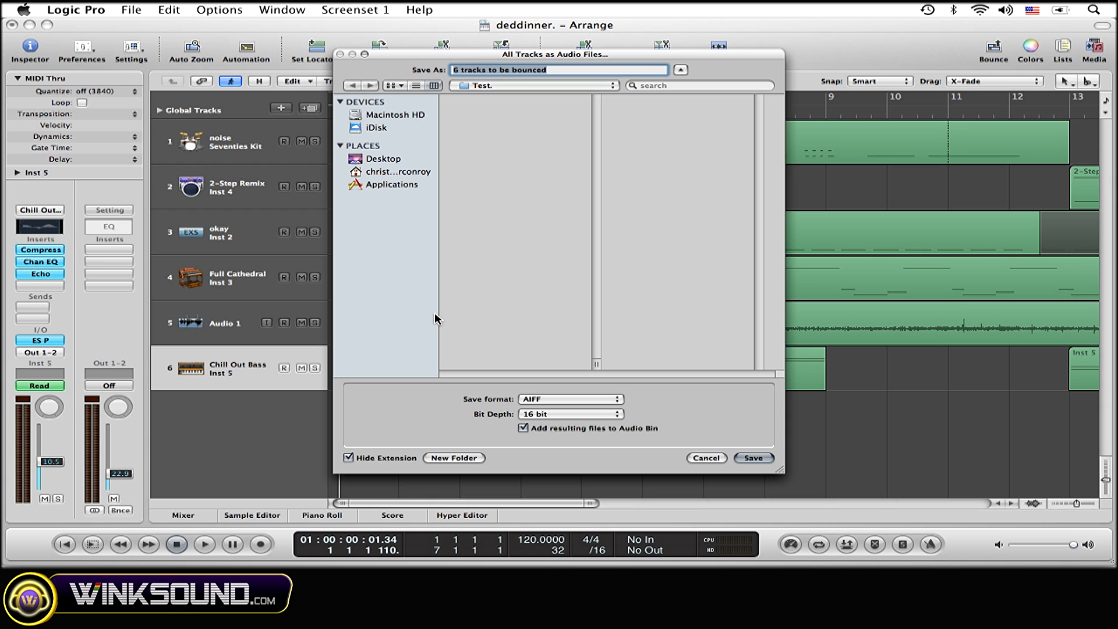
text(test)
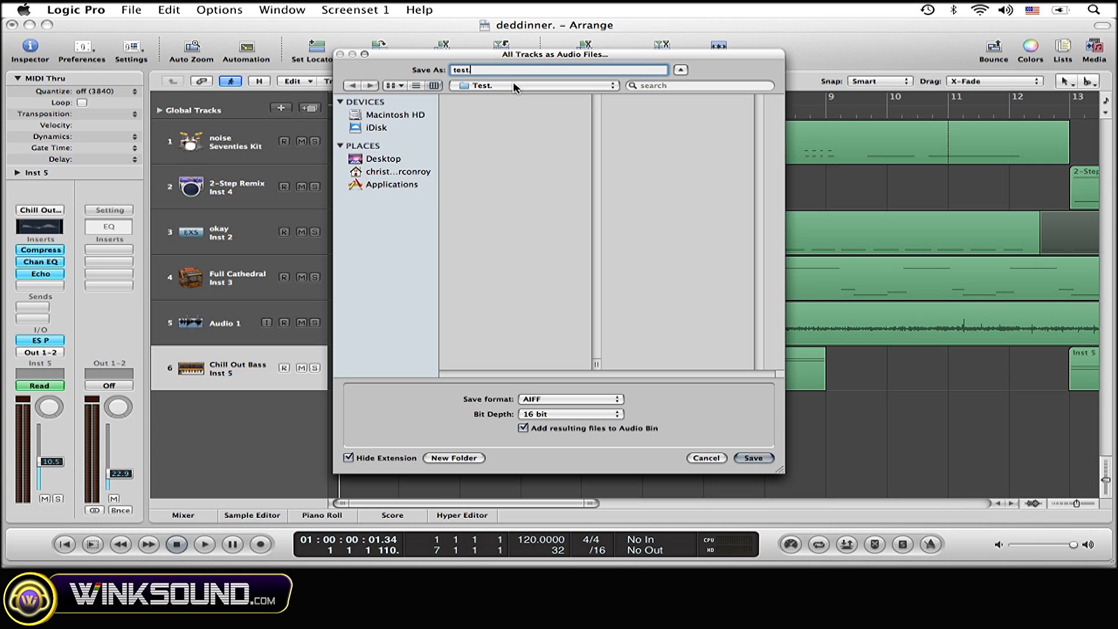
mouse_move(550, 218)
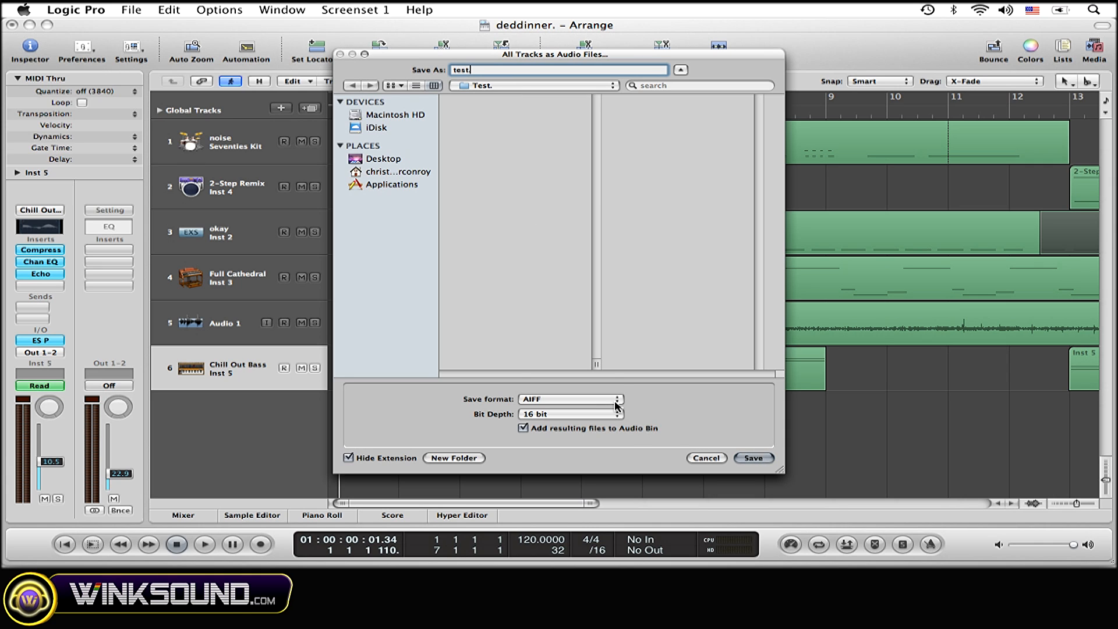
click(569, 398)
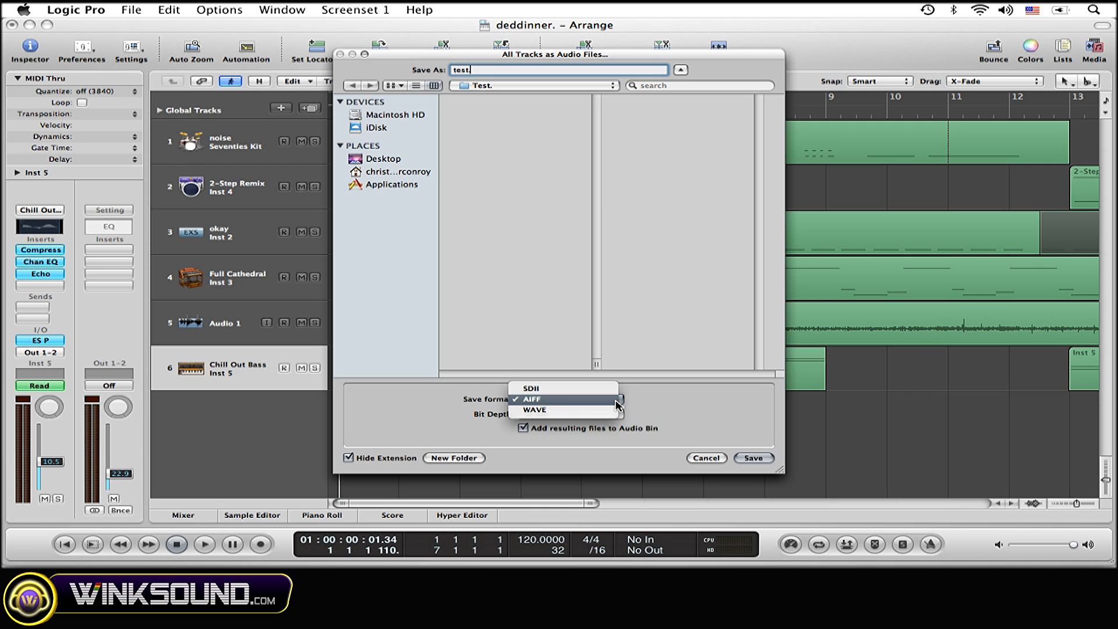
click(533, 399)
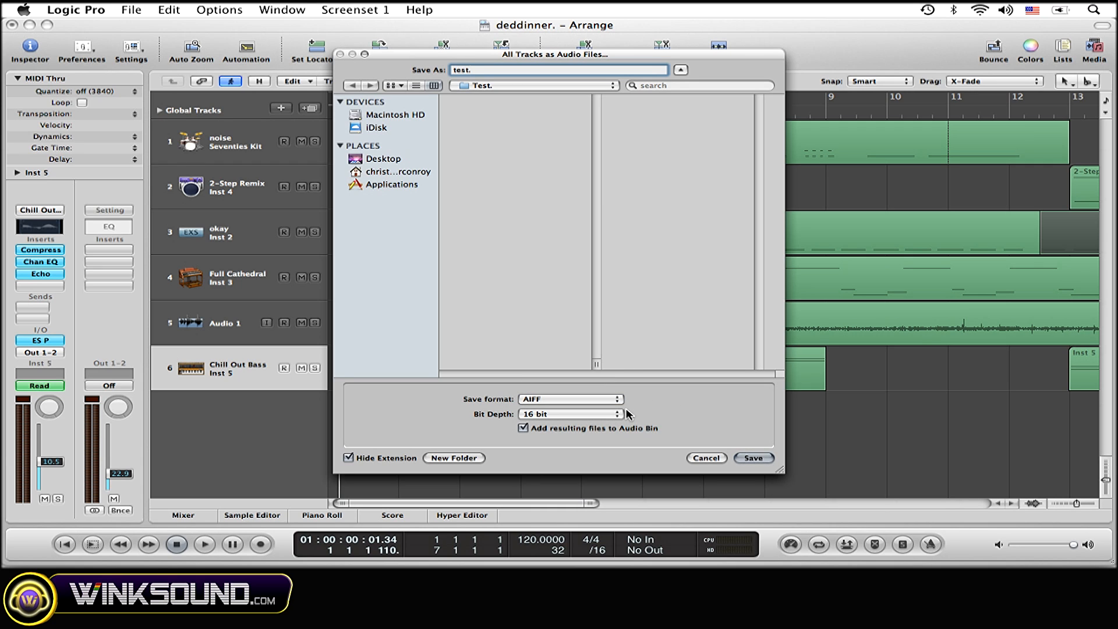
click(569, 414)
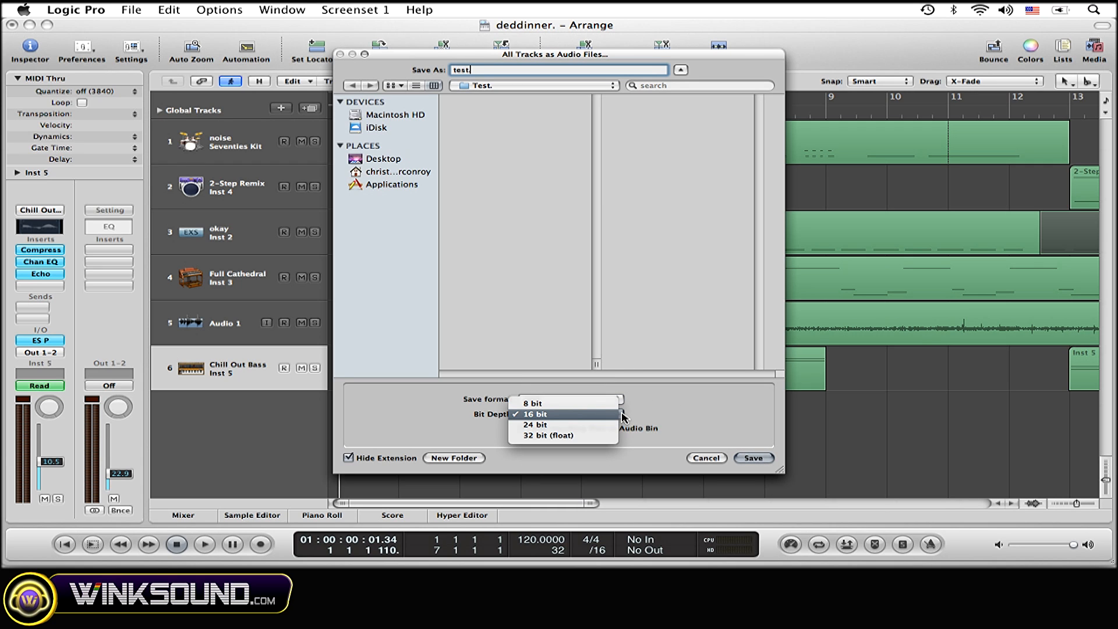
mouse_move(659, 412)
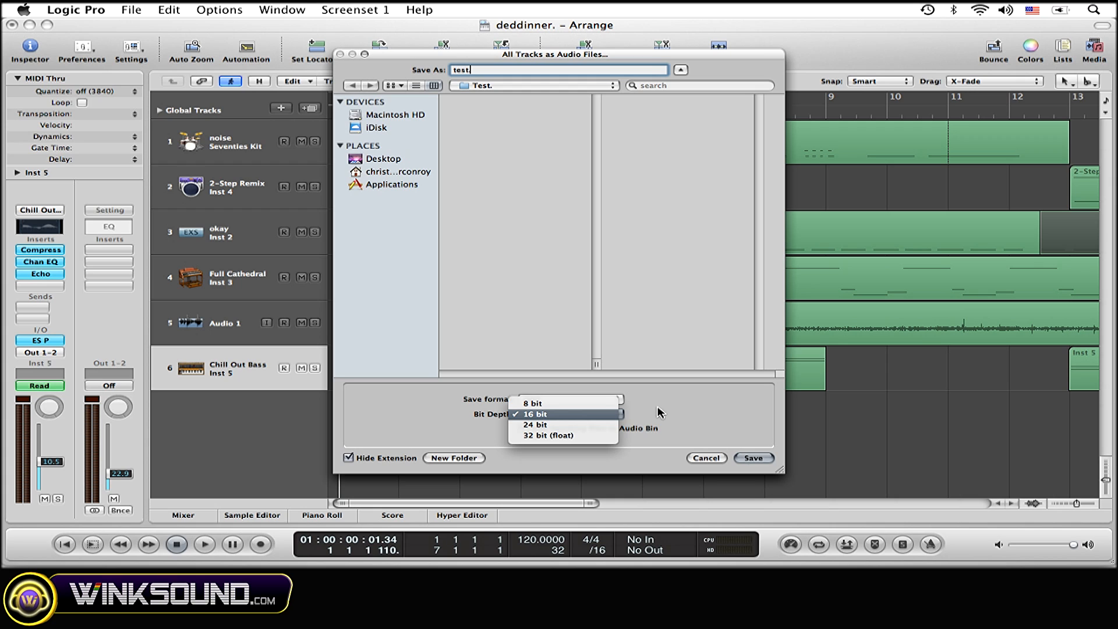
click(540, 414)
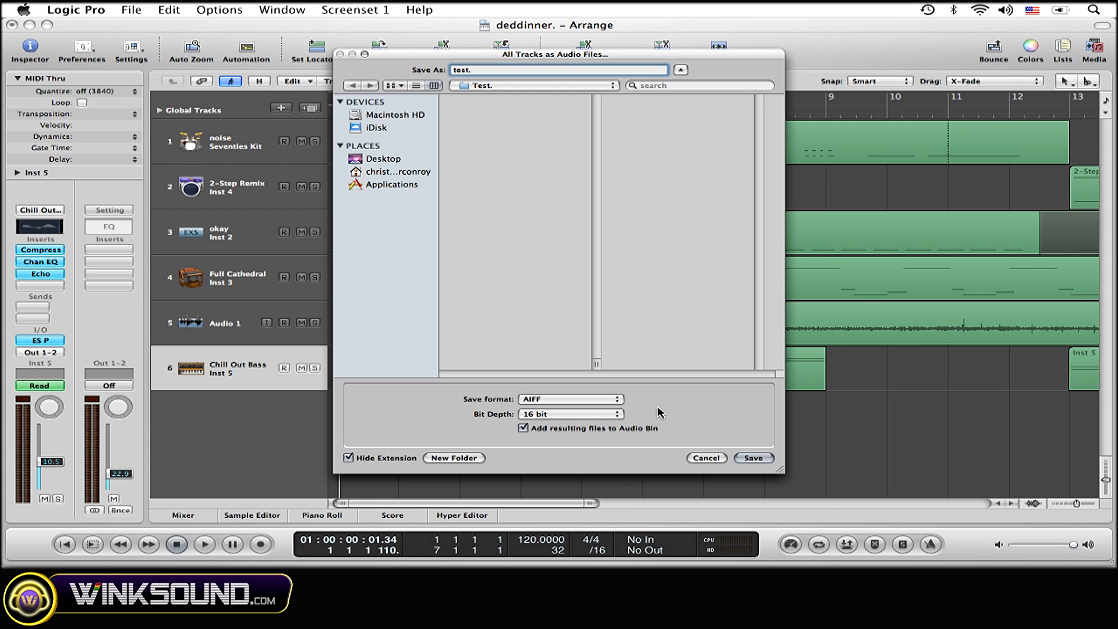
mouse_move(736, 446)
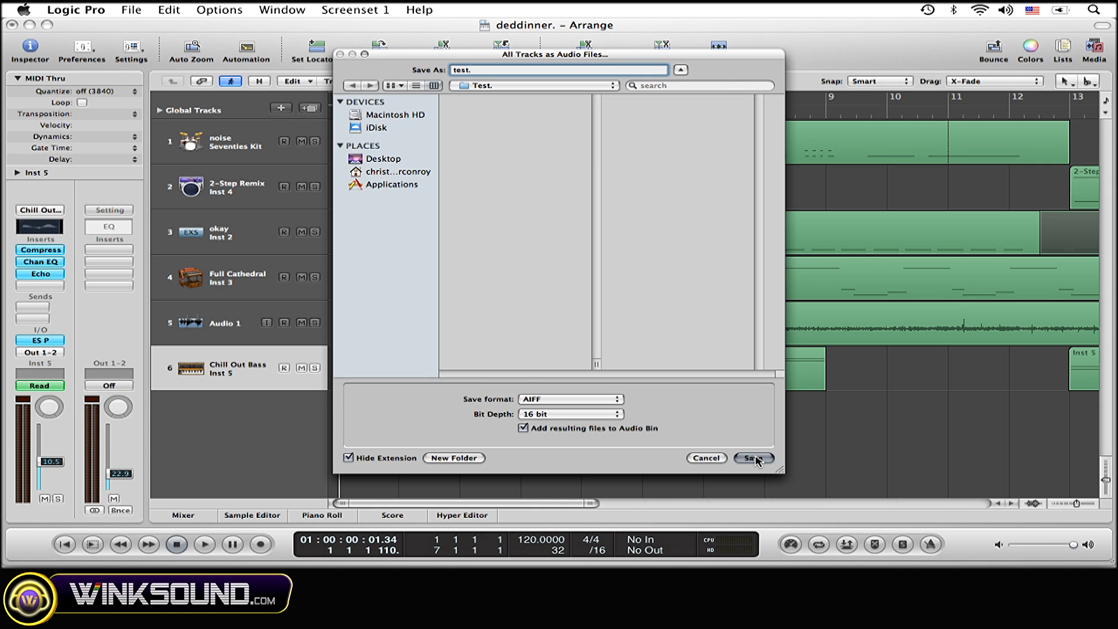
click(754, 458)
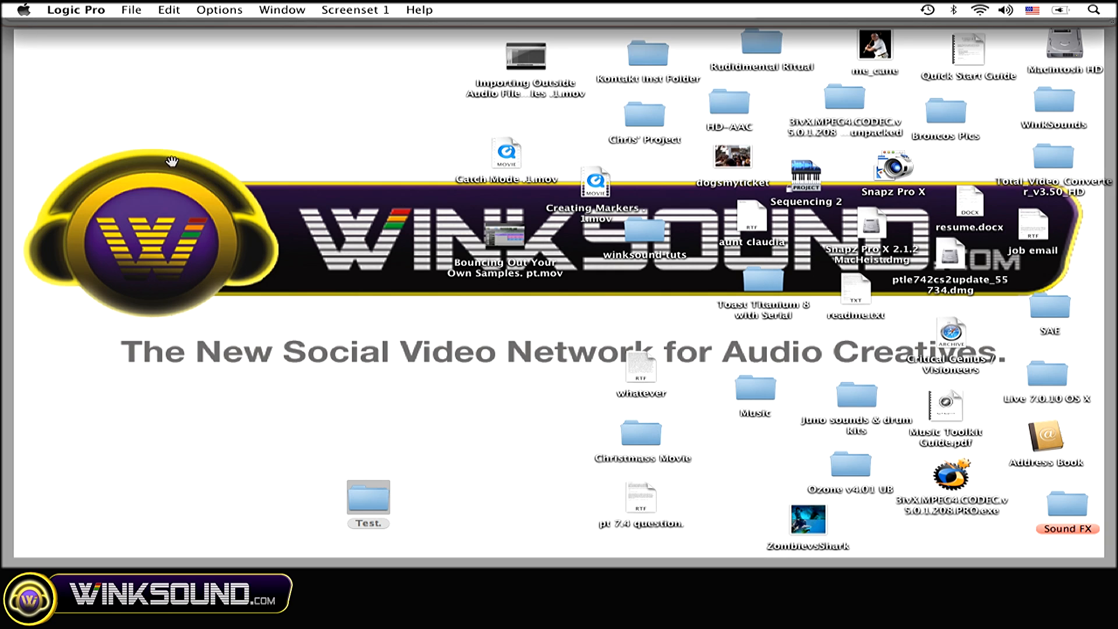
Open the desktop Test folder in Finder to view the six exported AIFF files.
click(369, 498)
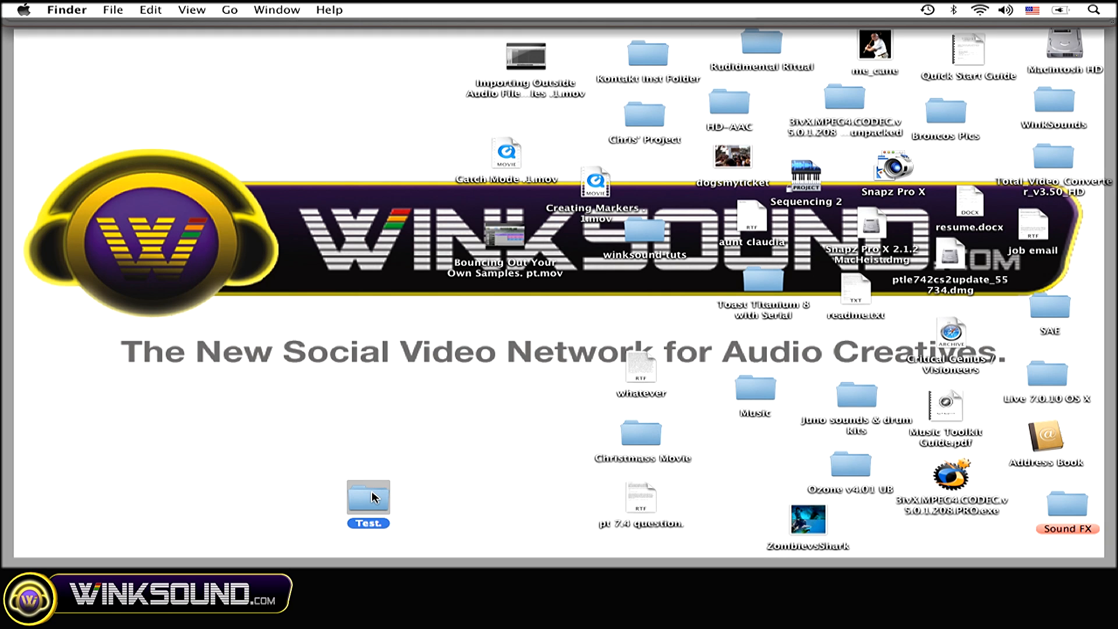
double_click(367, 498)
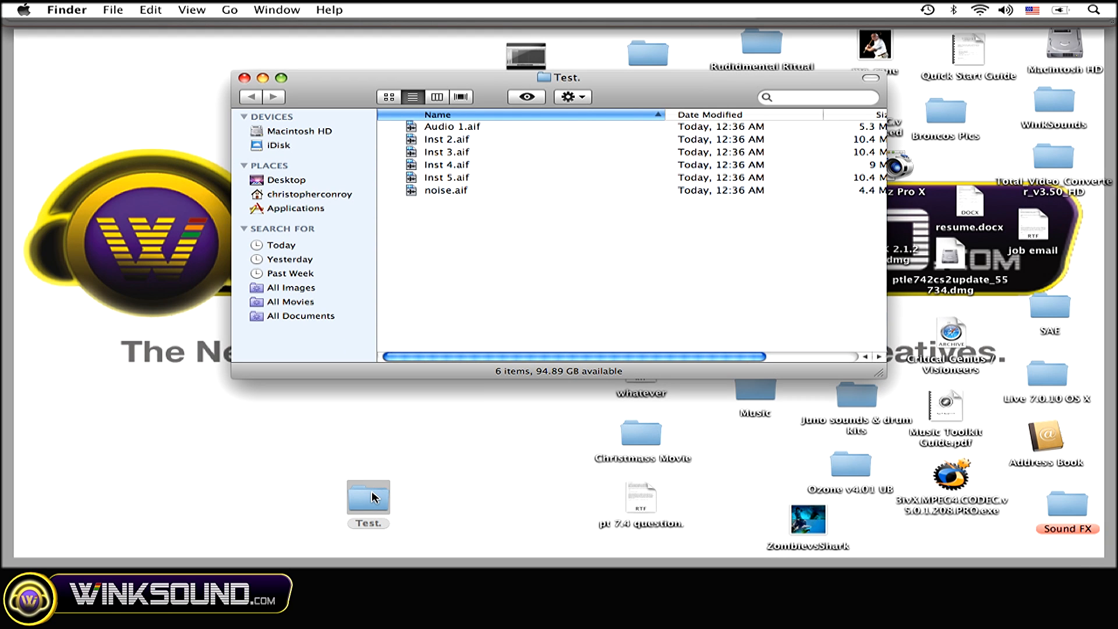
mouse_move(524, 214)
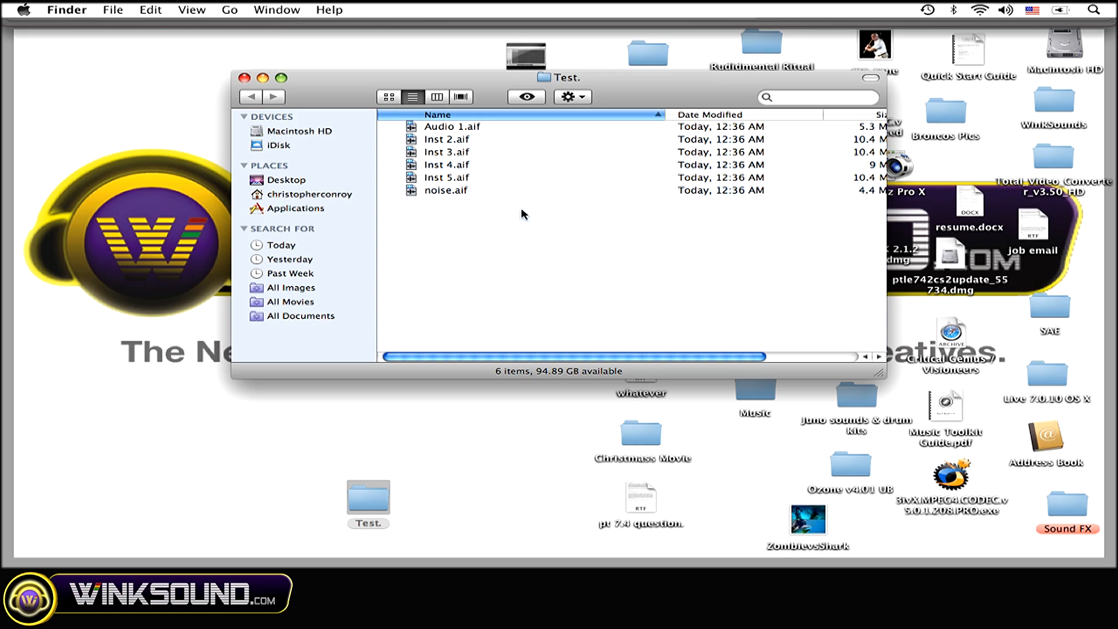